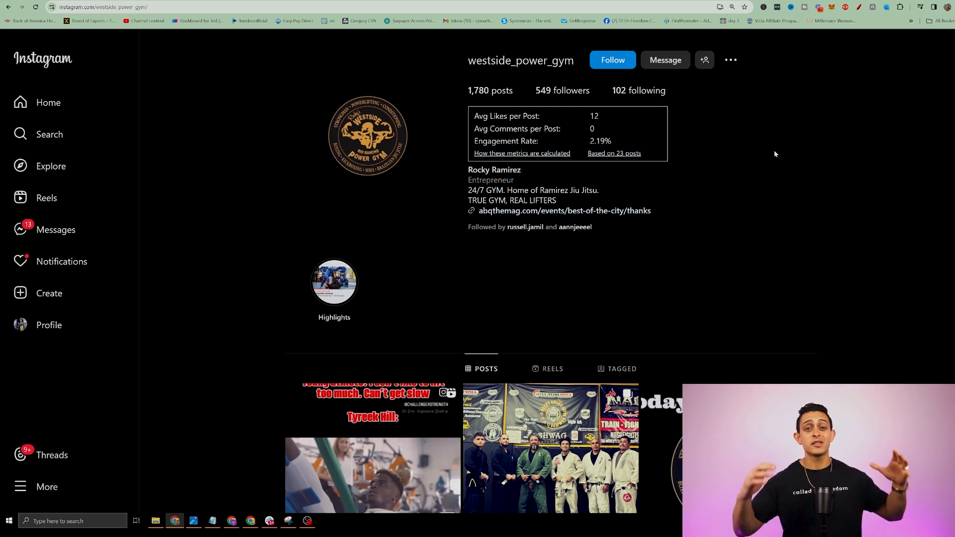
Scroll to the New Social Post draft targeting the Facebook and Instagram accounts
{"action": "scroll", "scroll_direction": "down", "scroll_amount": 3}
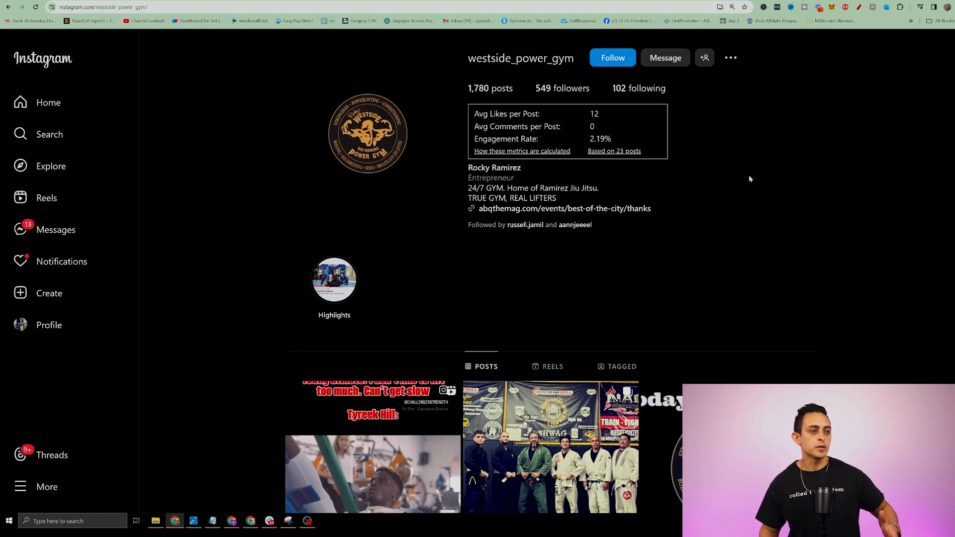
{"action": "scroll", "scroll_direction": "down", "scroll_amount": 3}
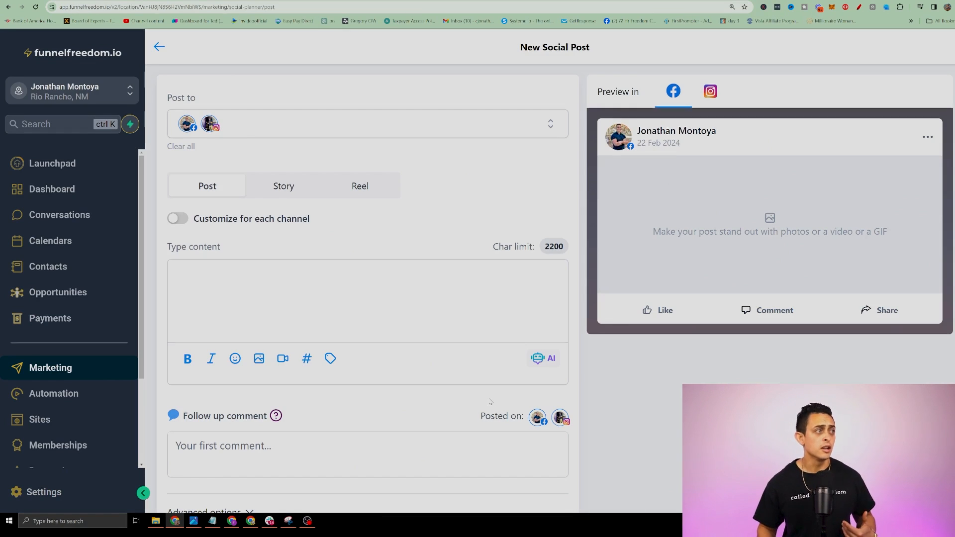
Go back to the Social Planner overview and draw a red arrow at the two connected accounts
{"action": "left_click", "coordinate": [159, 46]}
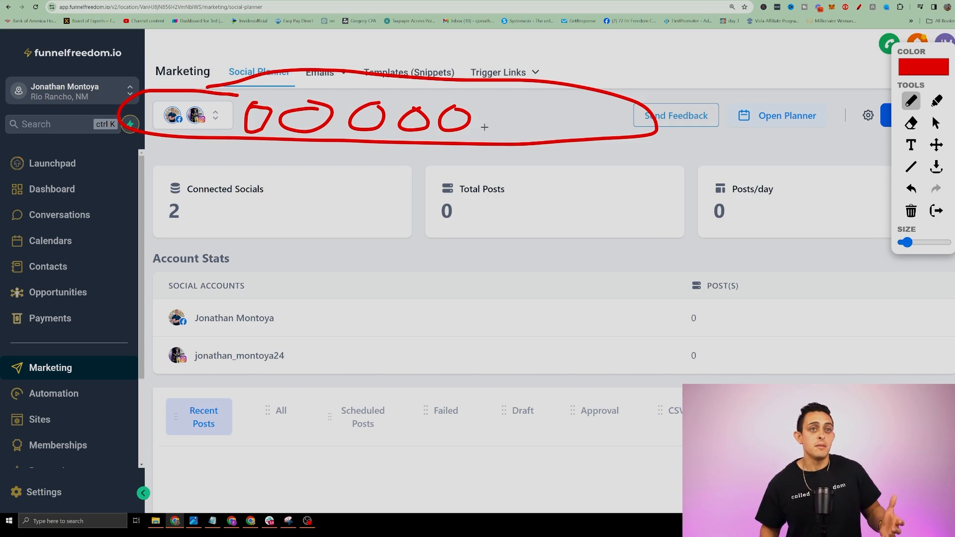
{"action": "left_click_drag", "start_coordinate": [295, 252], "coordinate": [309, 154]}
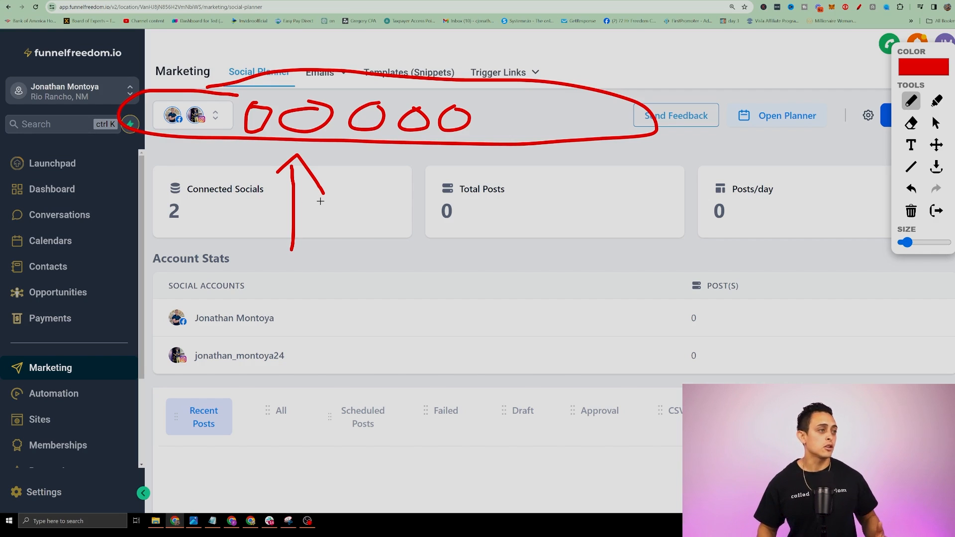
{"action": "mouse_move", "coordinate": [309, 230]}
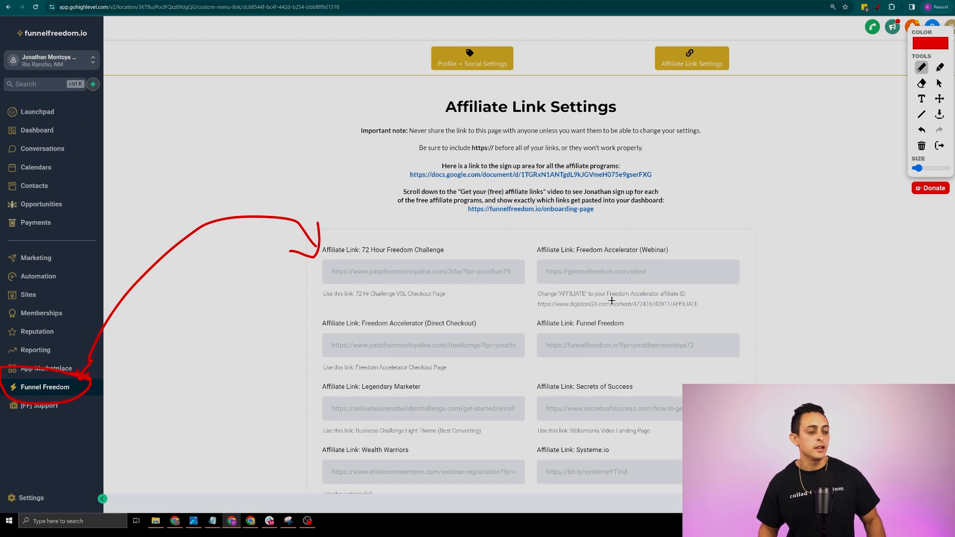
Scroll through the affiliate link fields such as 72 Hour Freedom Challenge and GetResponse
{"action": "scroll", "scroll_direction": "down", "scroll_amount": 3}
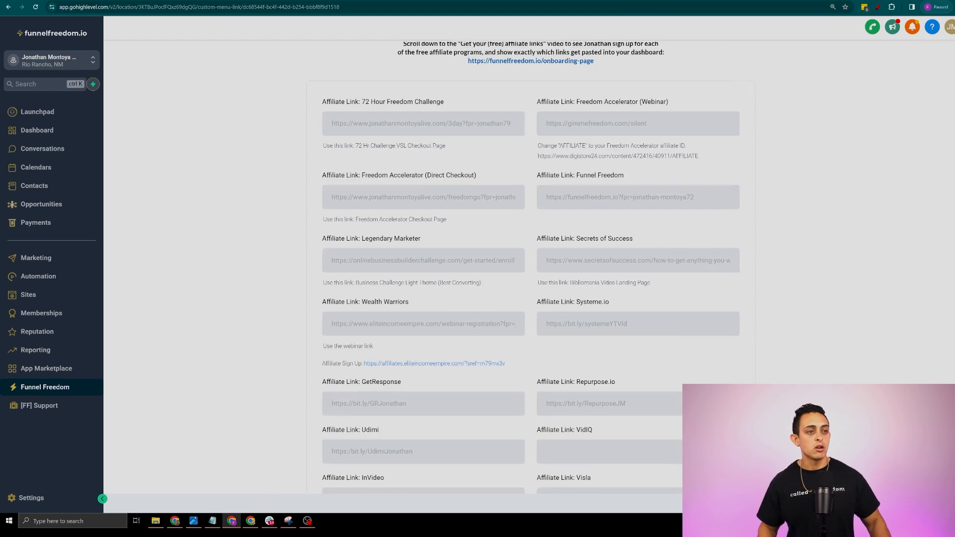